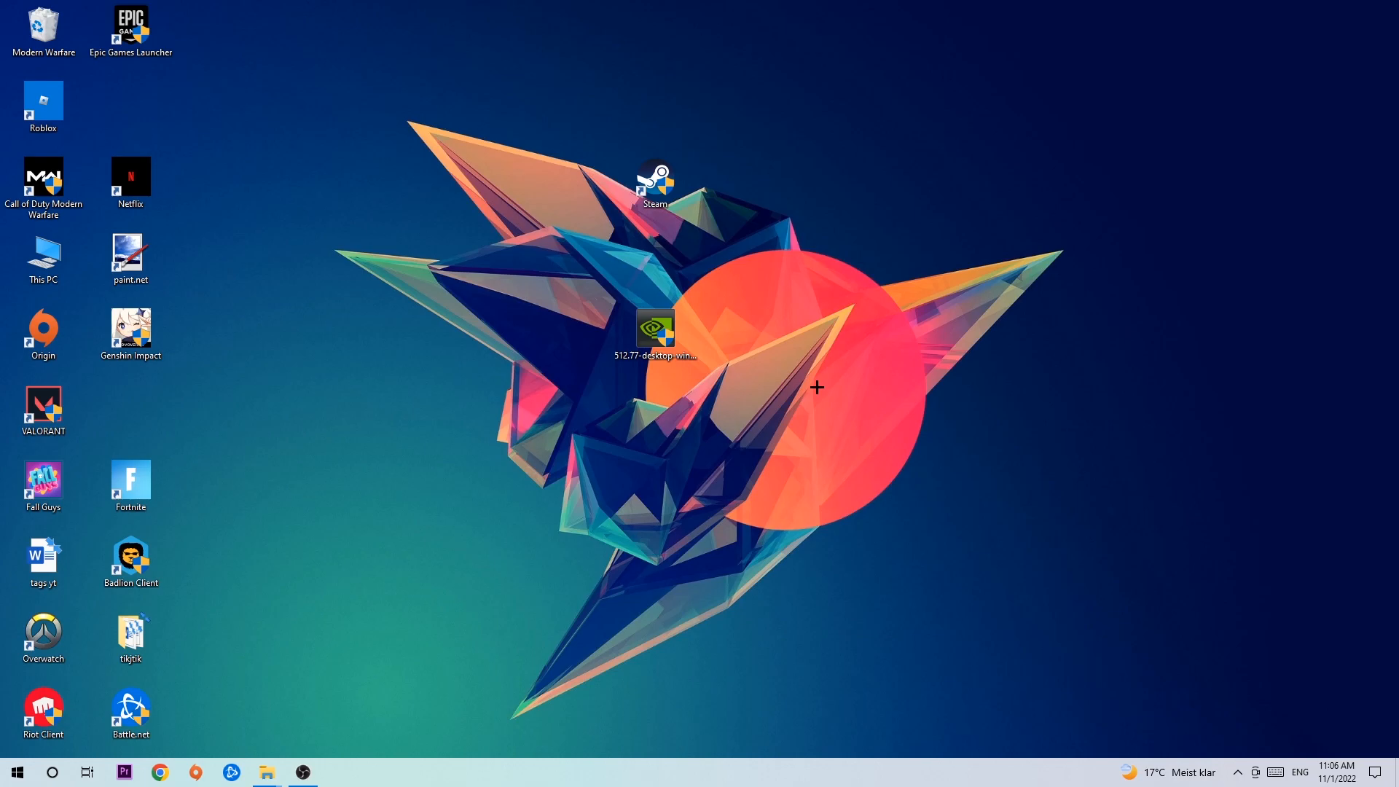
{"action": "mouse_move", "coordinate": [730, 292]}
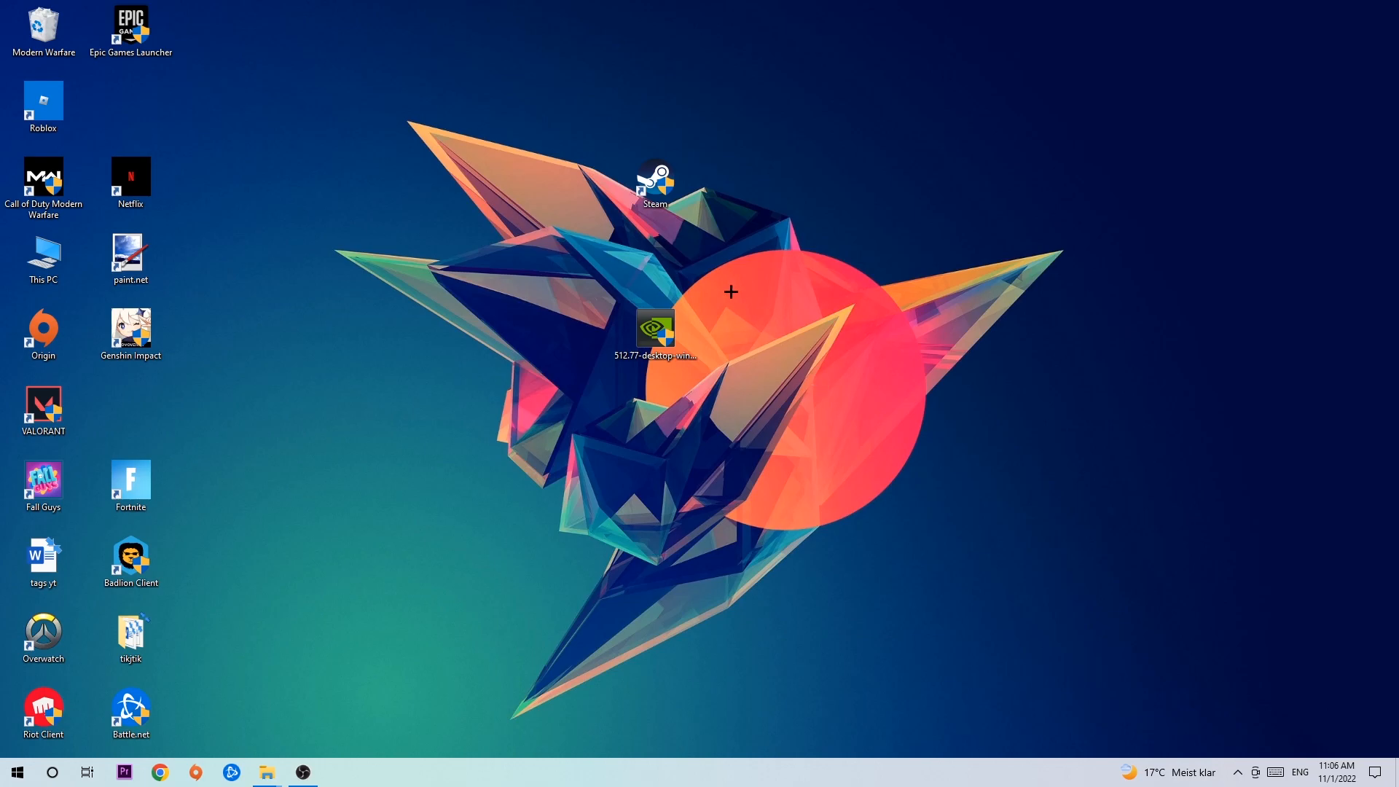
{"action": "mouse_move", "coordinate": [675, 205]}
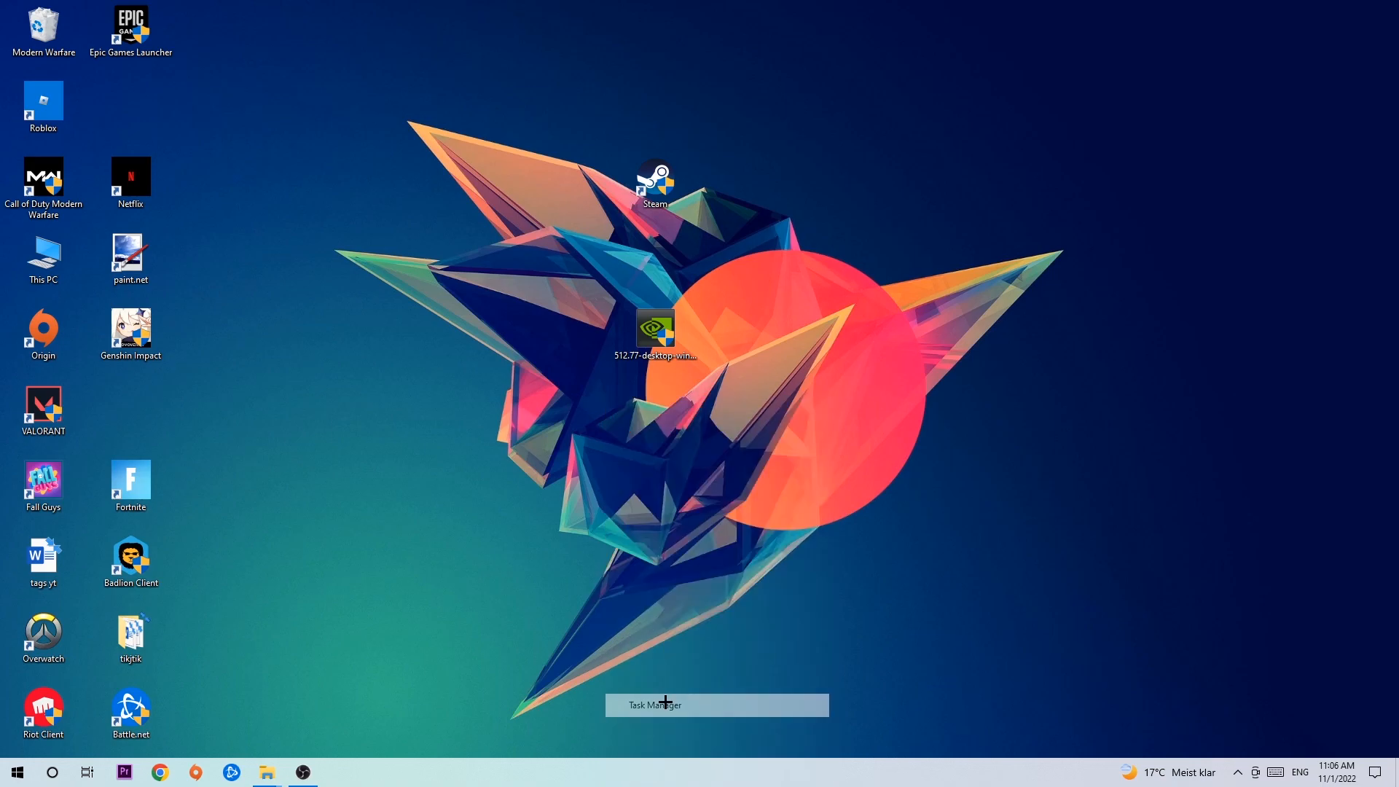
Launch Task Manager and bring up the end-task menu on a Google Chrome process.
{"action": "left_click", "coordinate": [654, 705]}
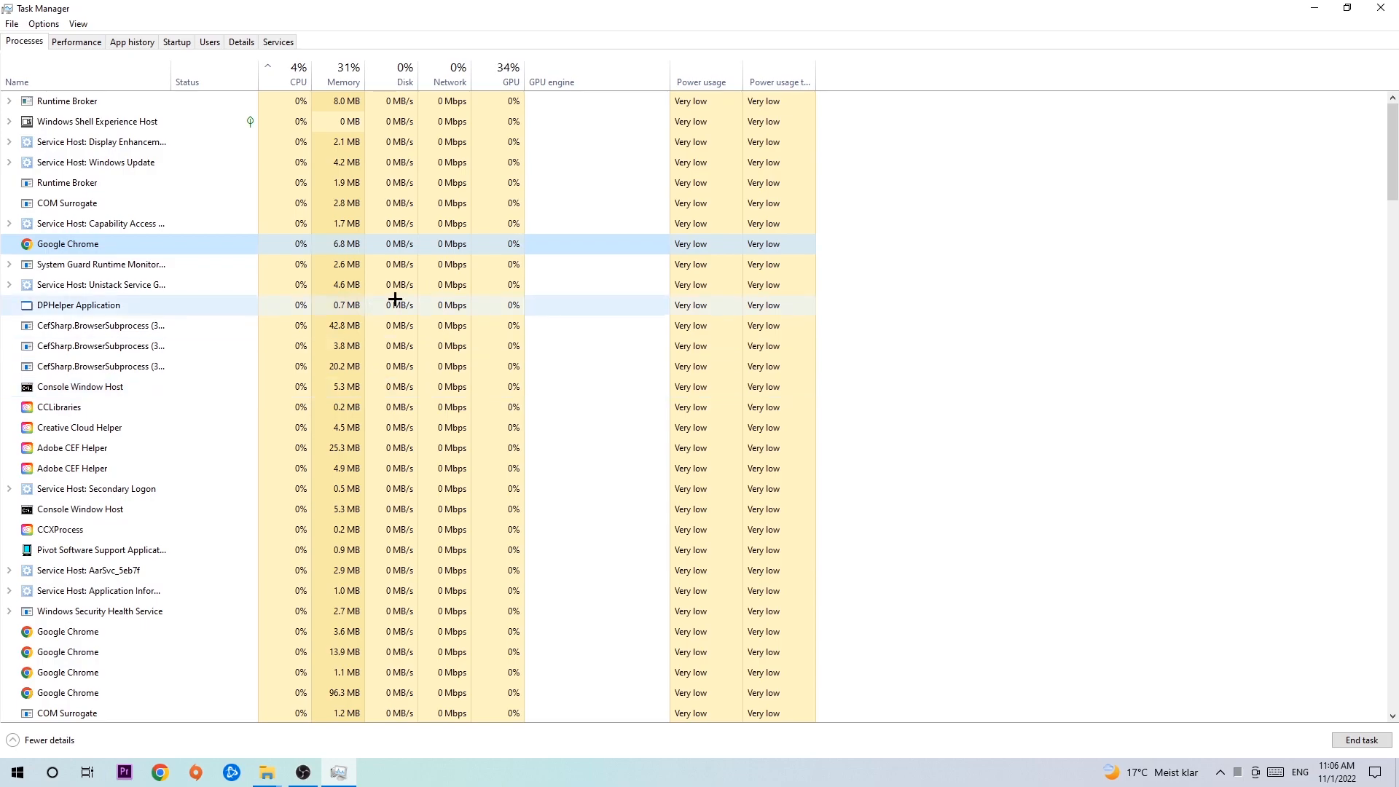
{"action": "right_click", "coordinate": [67, 243]}
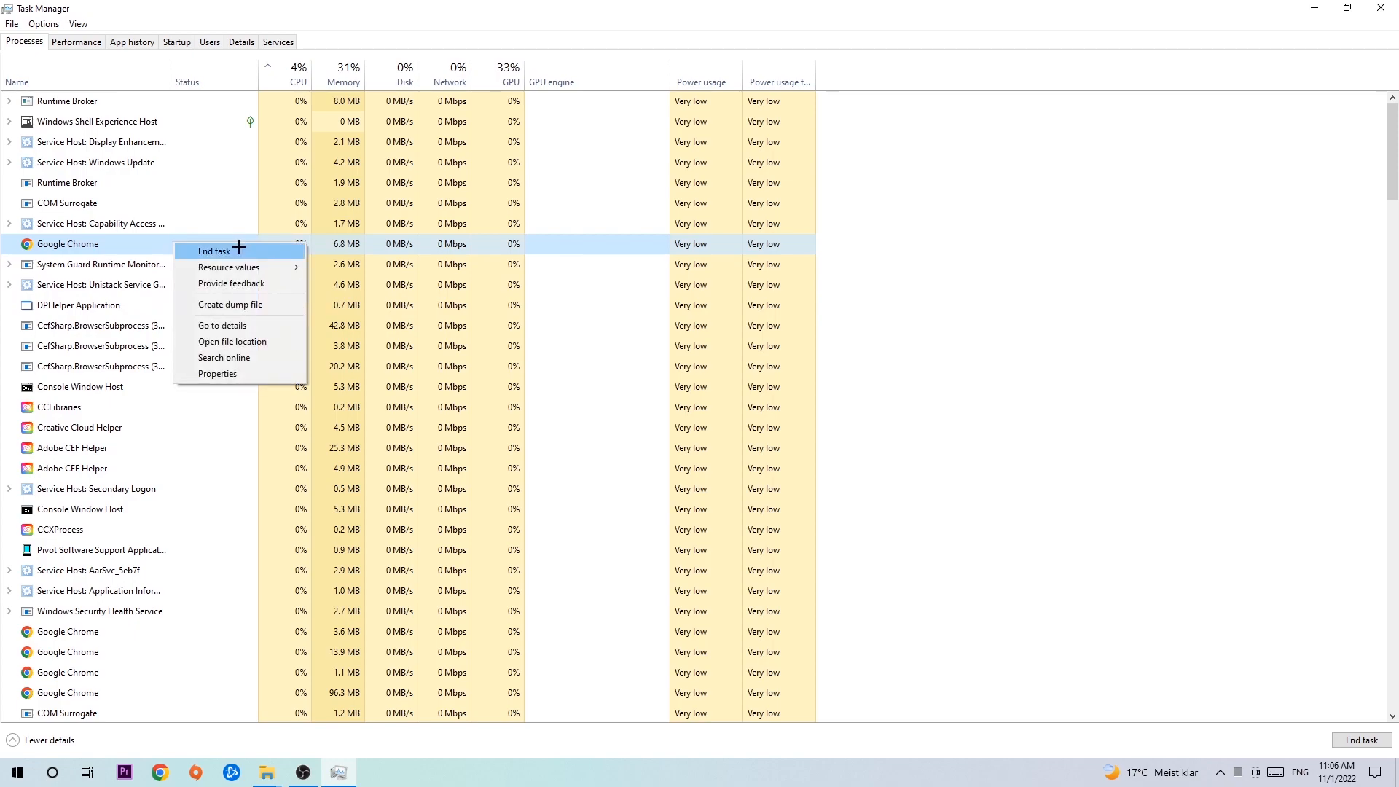
{"action": "mouse_move", "coordinate": [645, 202]}
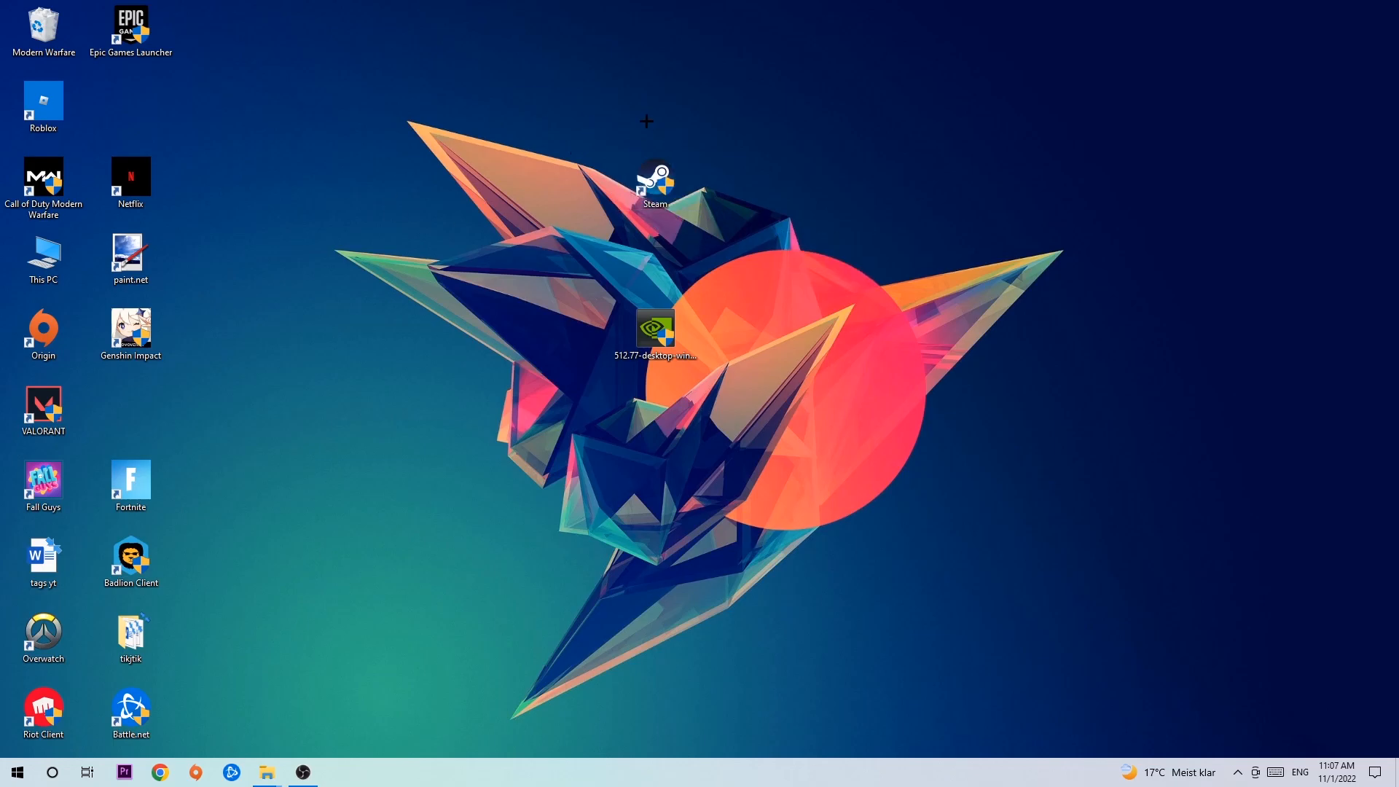
Browse the Start menu briefly, then drag the Steam shortcut left toward the other desktop icons.
{"action": "left_click", "coordinate": [16, 772]}
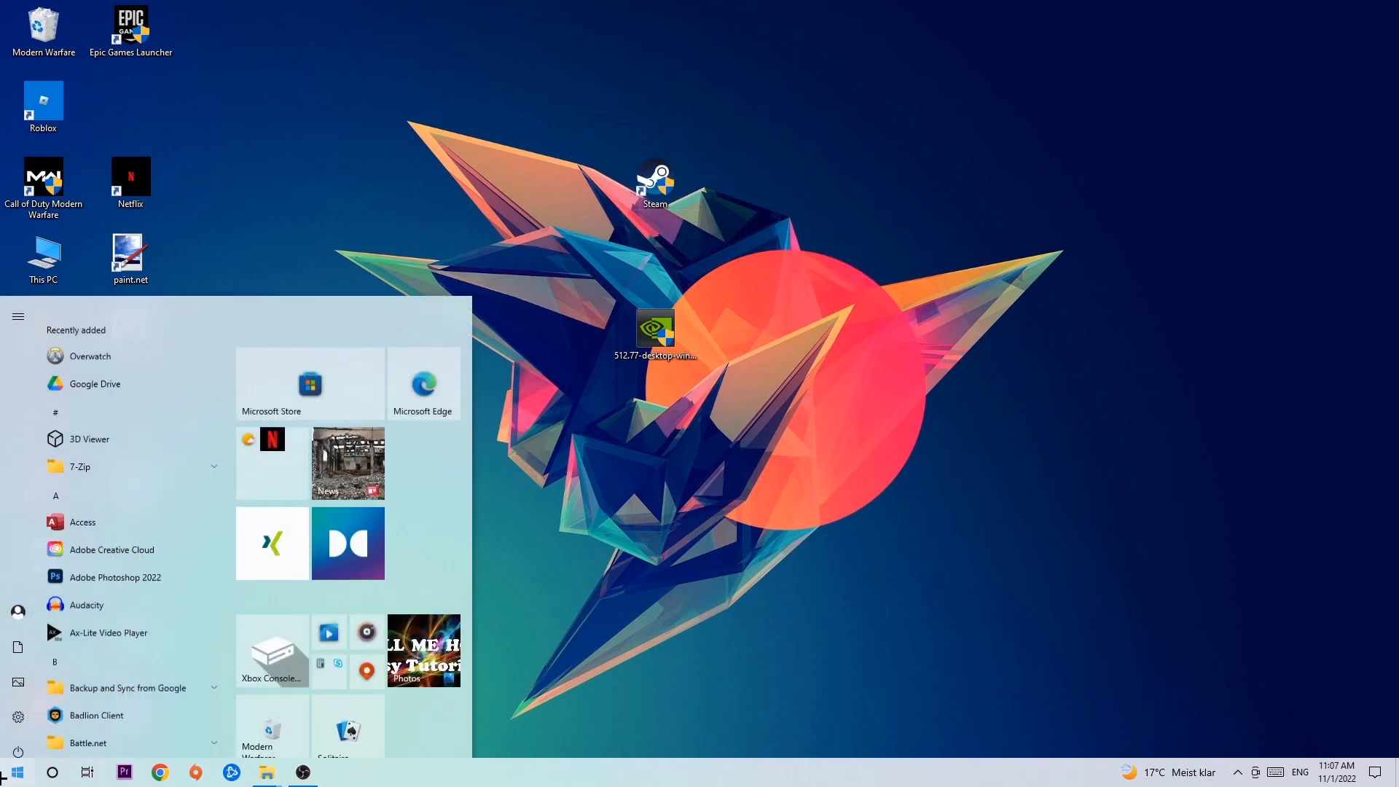
{"action": "scroll", "scroll_direction": "down", "scroll_amount": 3}
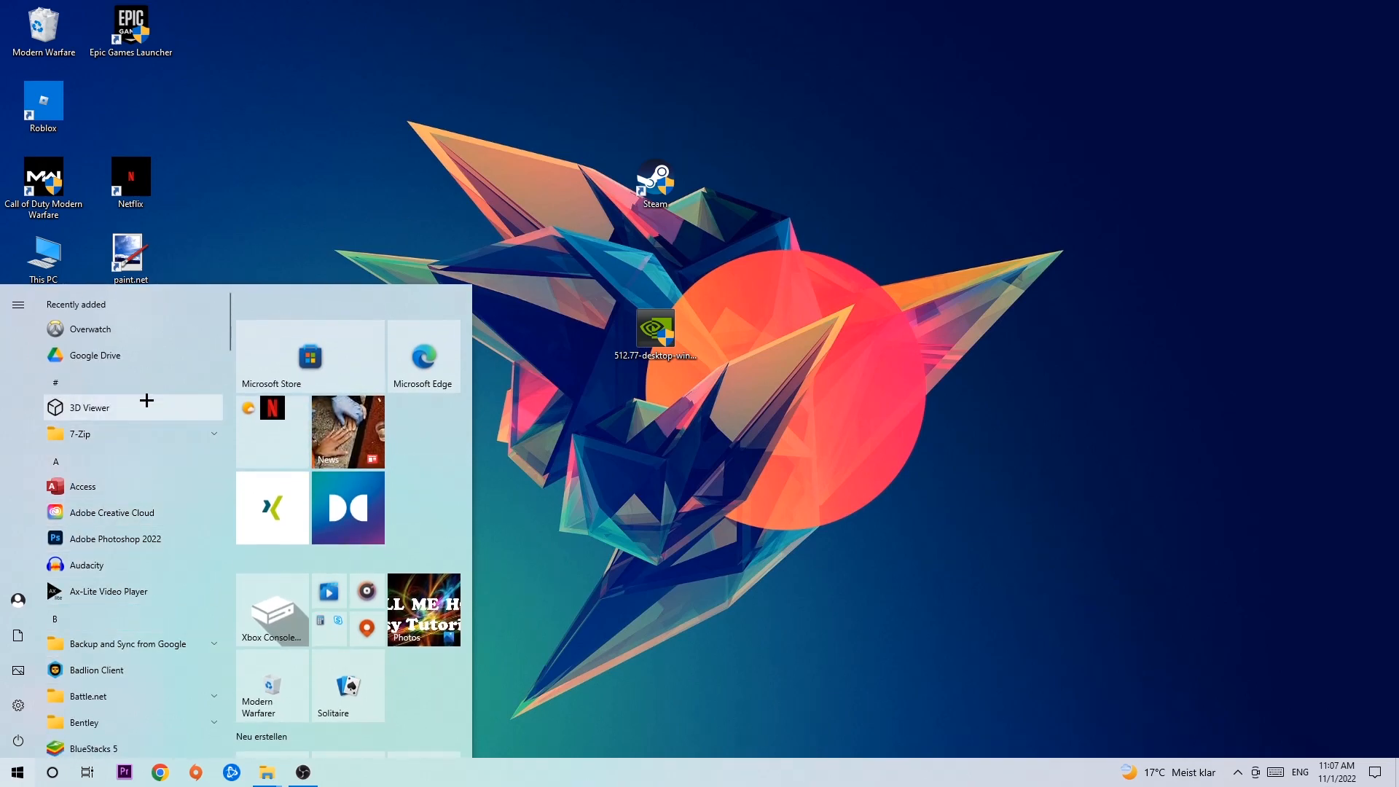
{"action": "mouse_move", "coordinate": [613, 413]}
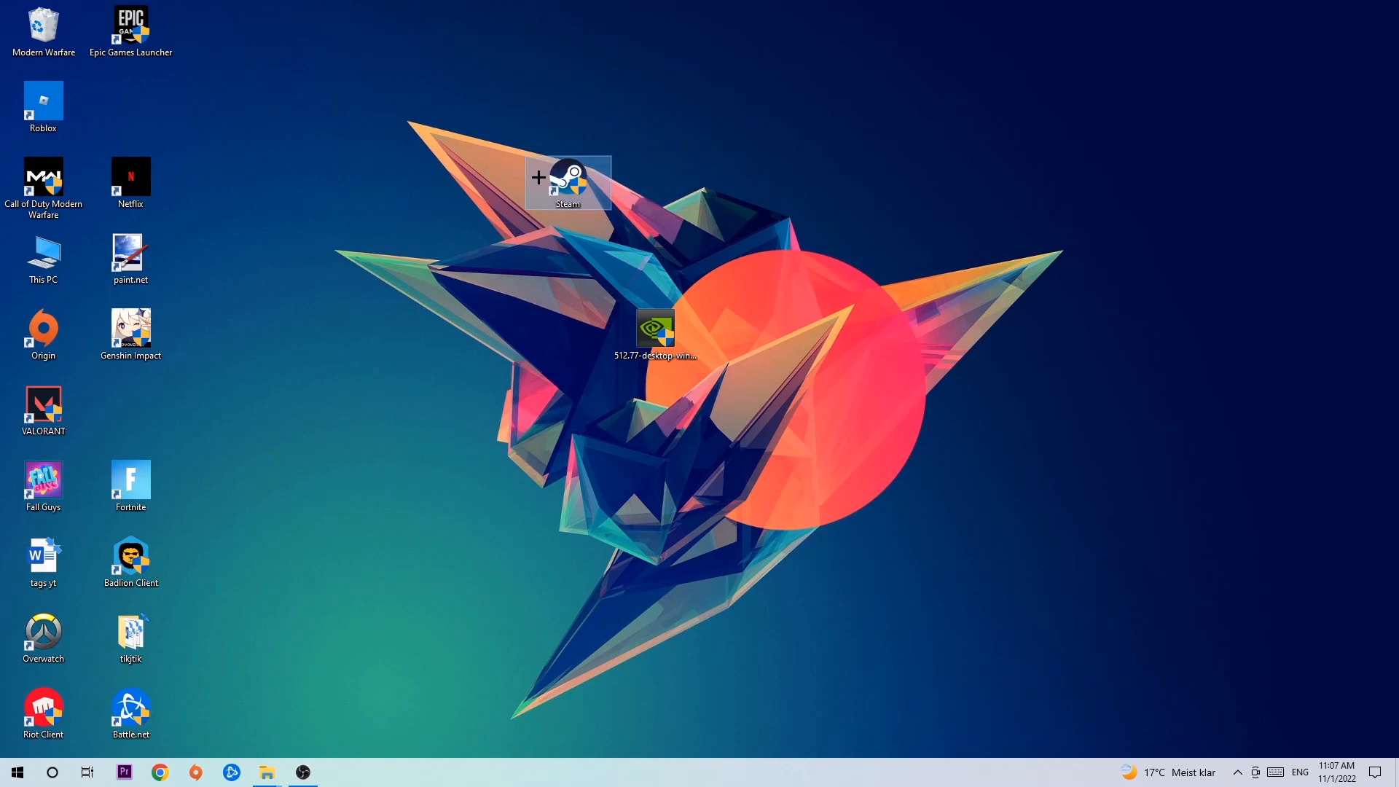
{"action": "right_click", "coordinate": [568, 183]}
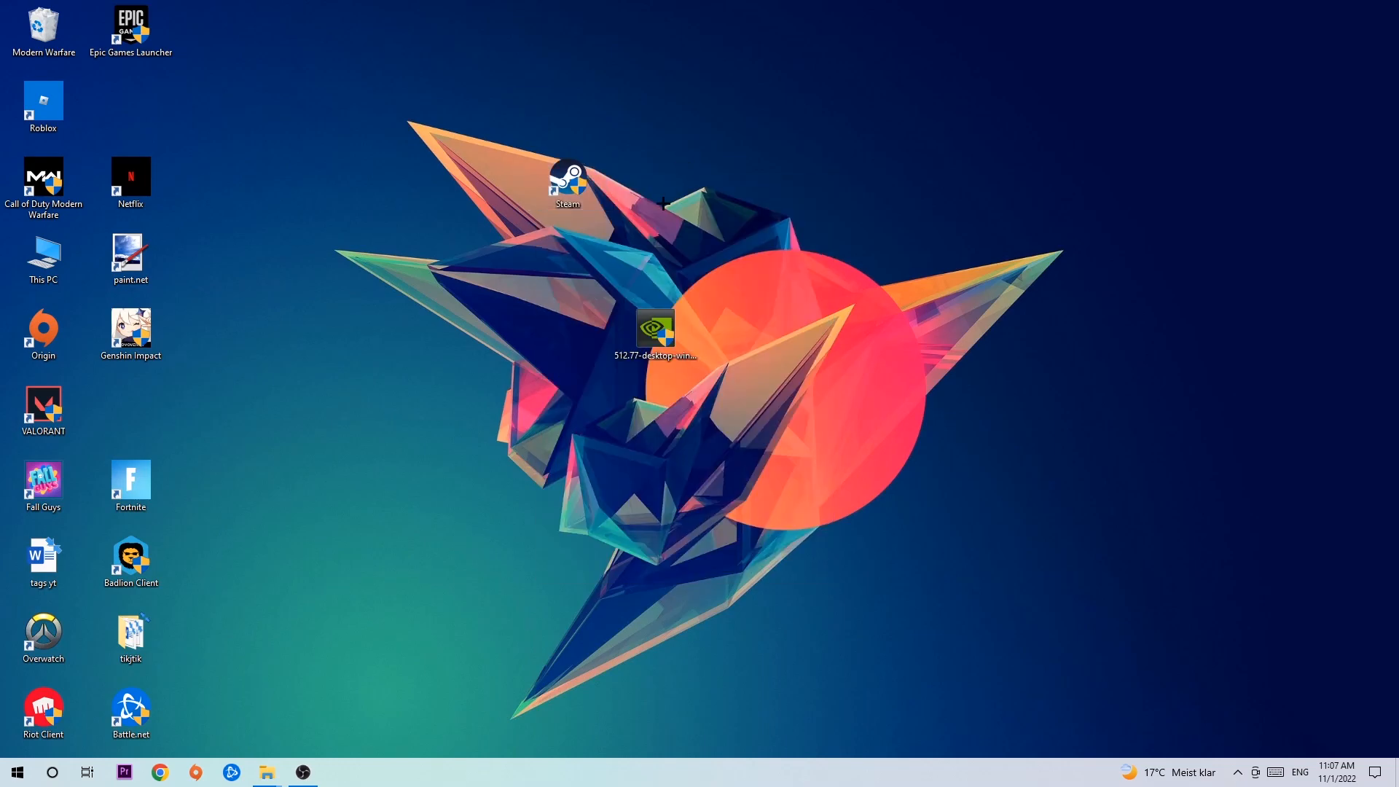
{"action": "mouse_move", "coordinate": [642, 192]}
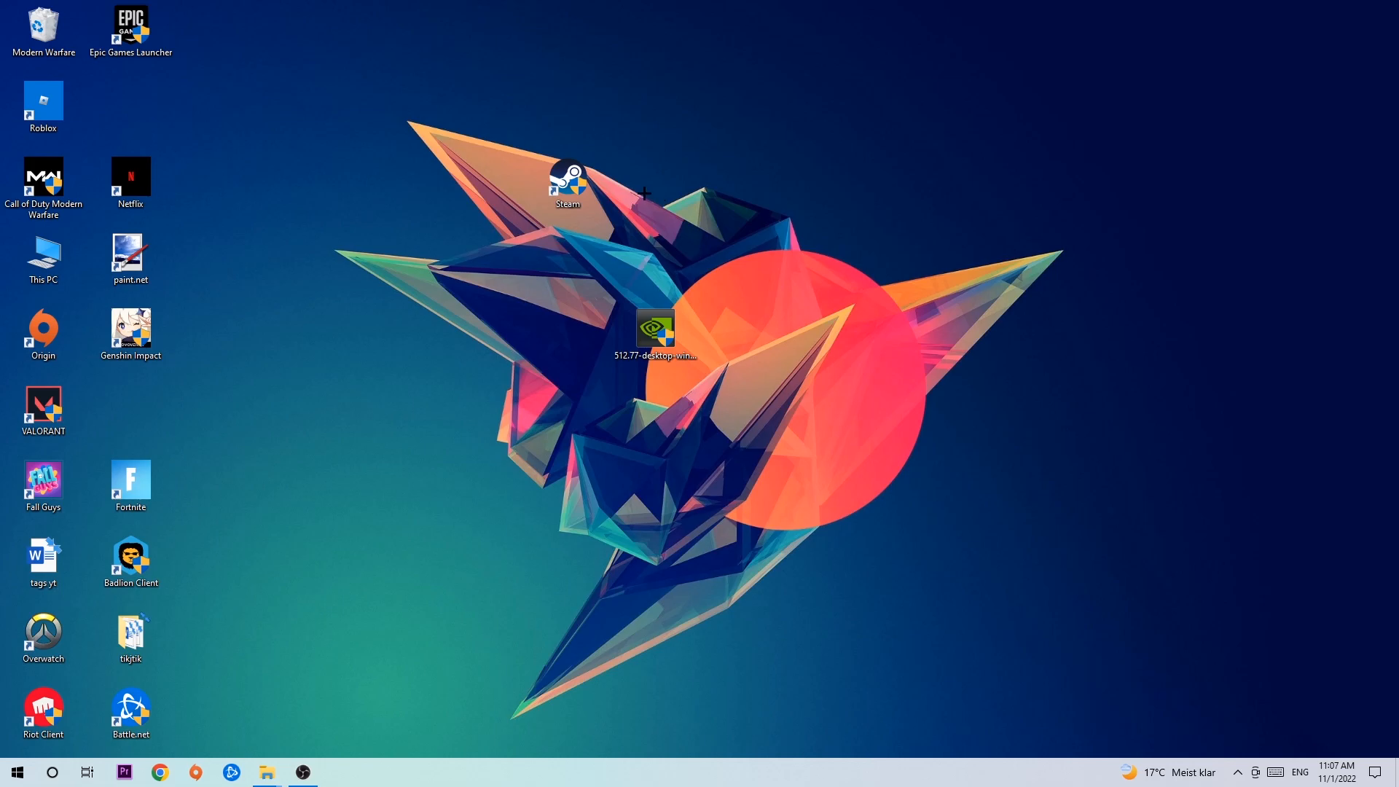
{"action": "left_click_drag", "start_coordinate": [567, 179], "coordinate": [480, 253]}
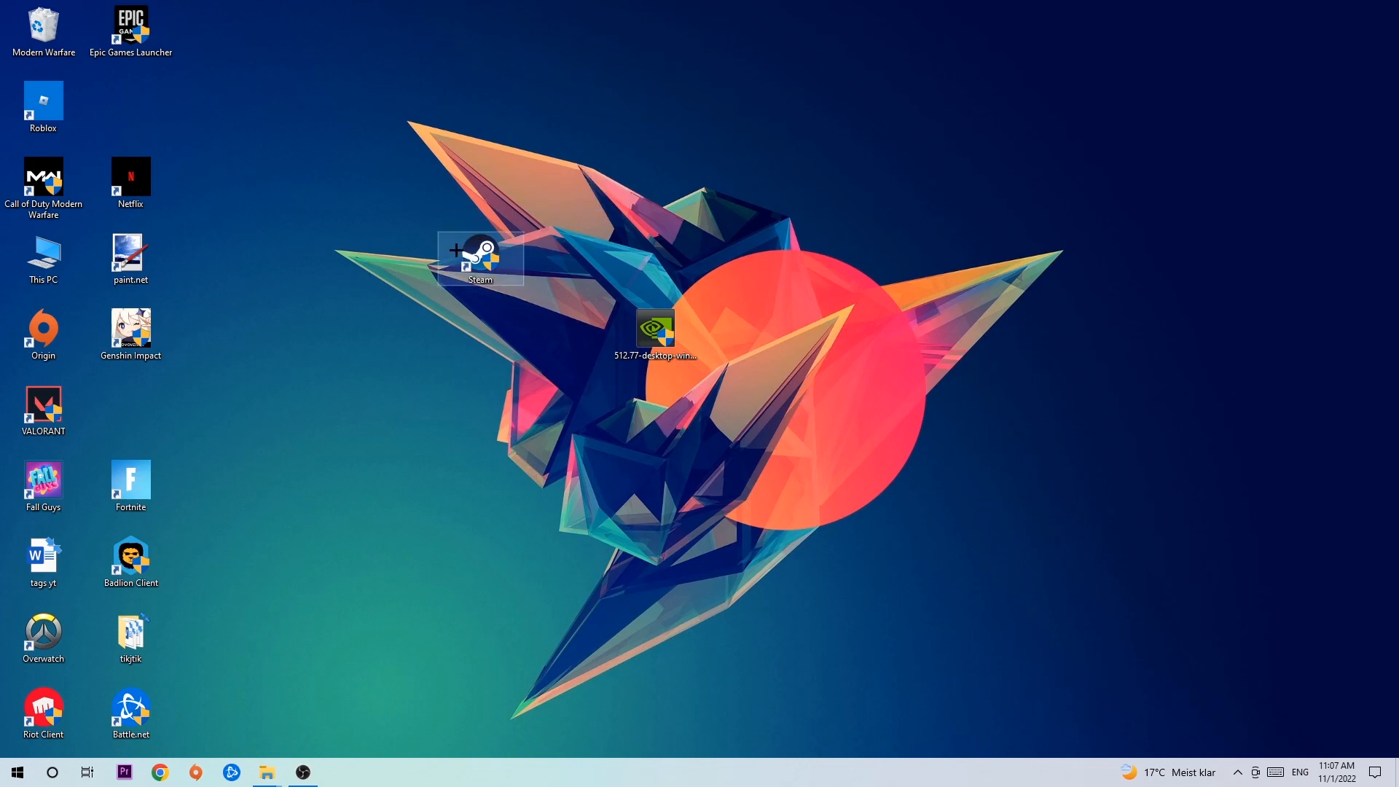
In Steam shortcut Properties, enable Windows 8 compatibility mode and Run as administrator, then confirm.
{"action": "right_click", "coordinate": [480, 255]}
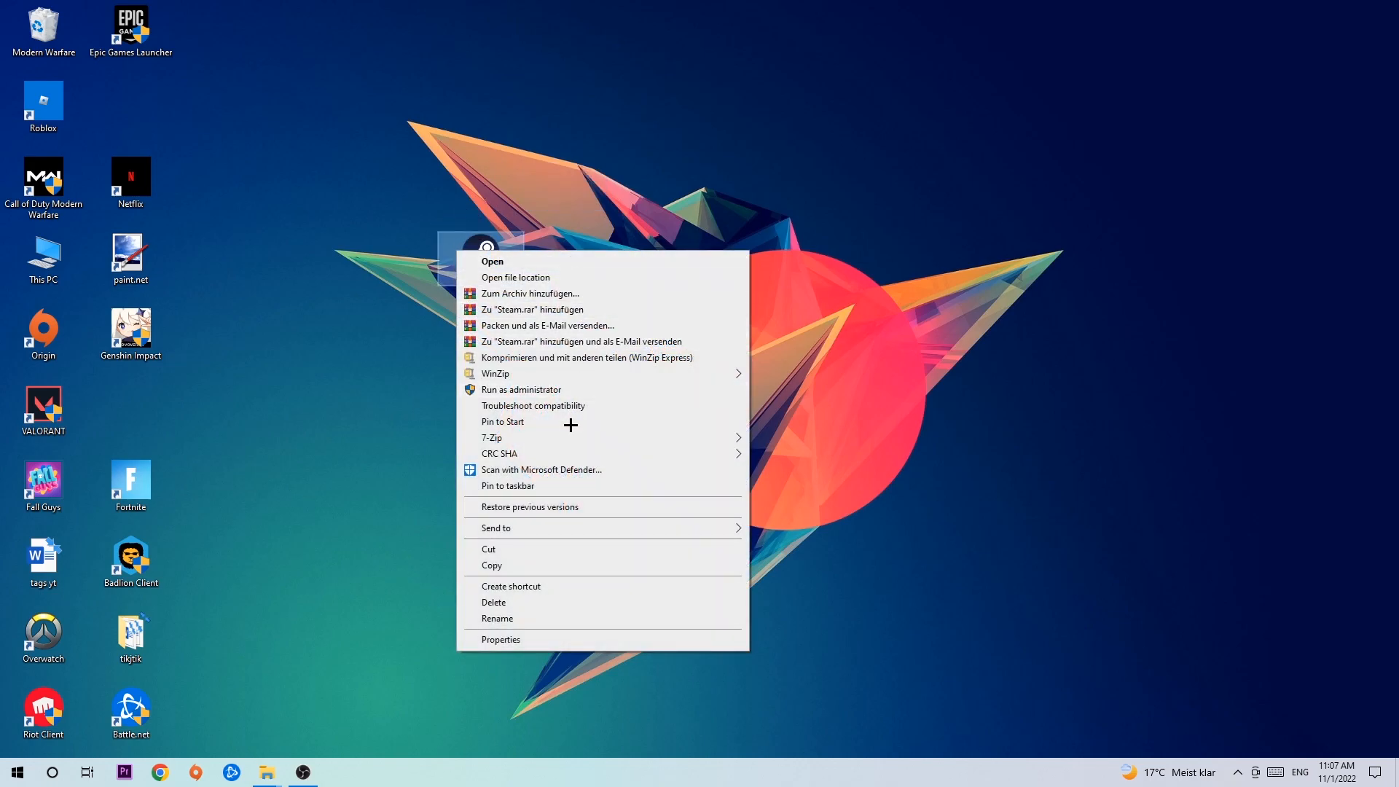
{"action": "left_click", "coordinate": [500, 639]}
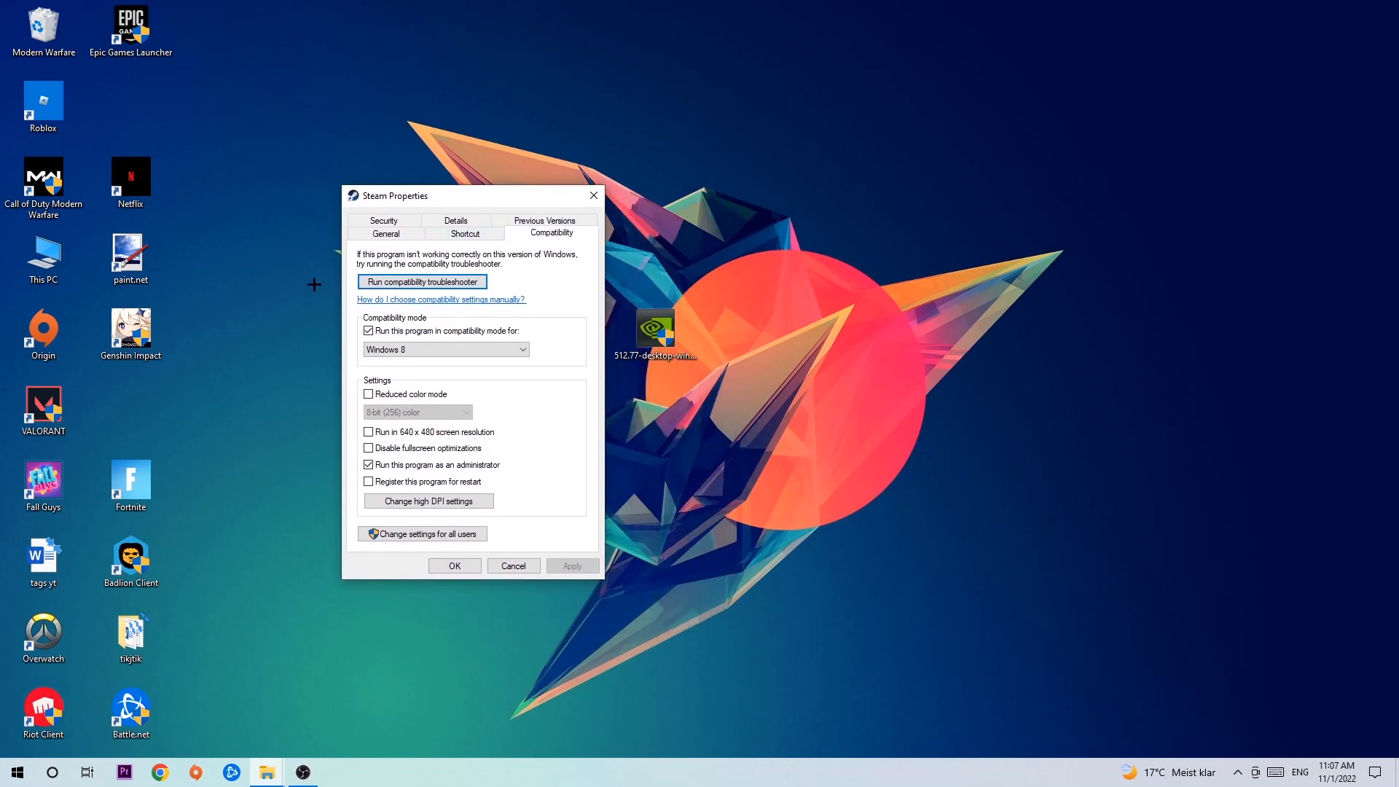
{"action": "mouse_move", "coordinate": [405, 334]}
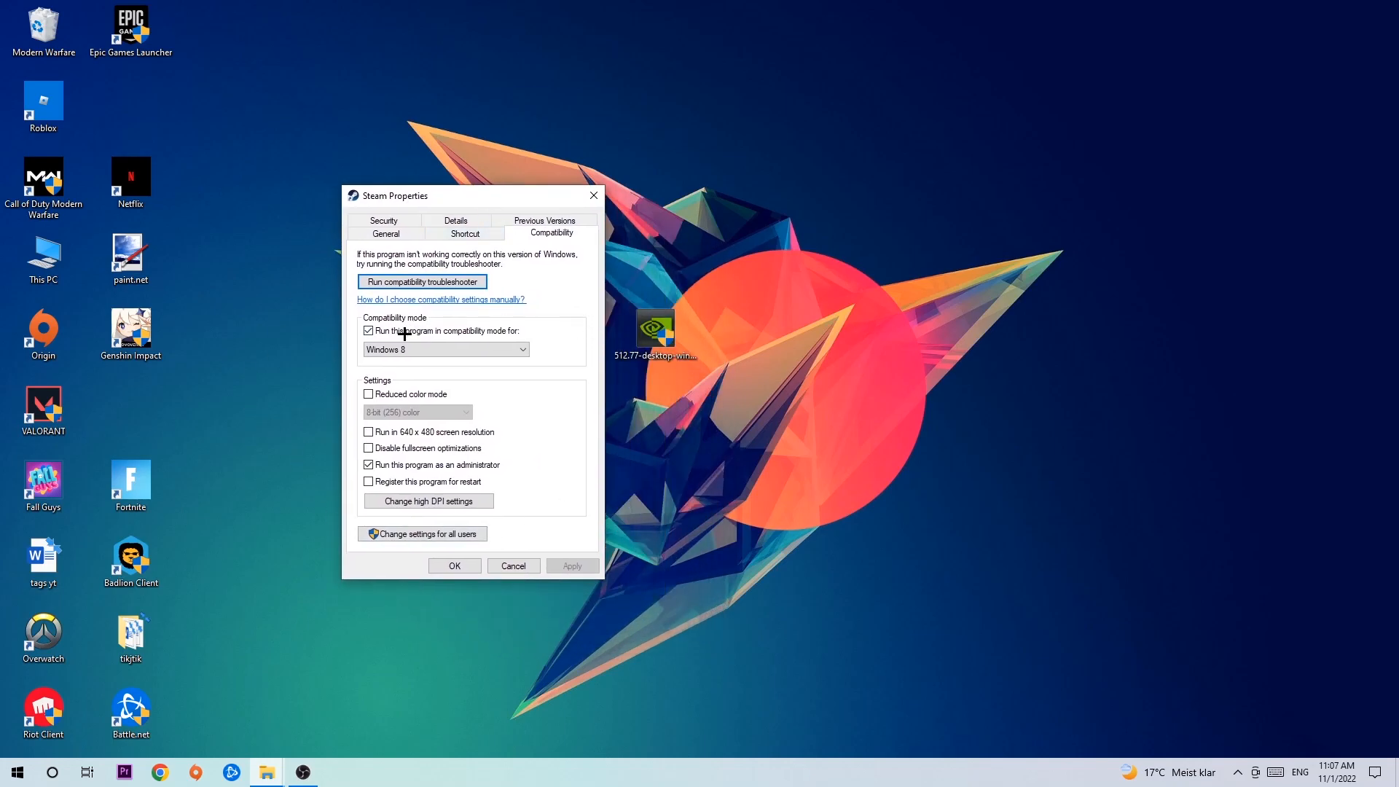
{"action": "mouse_move", "coordinate": [526, 331]}
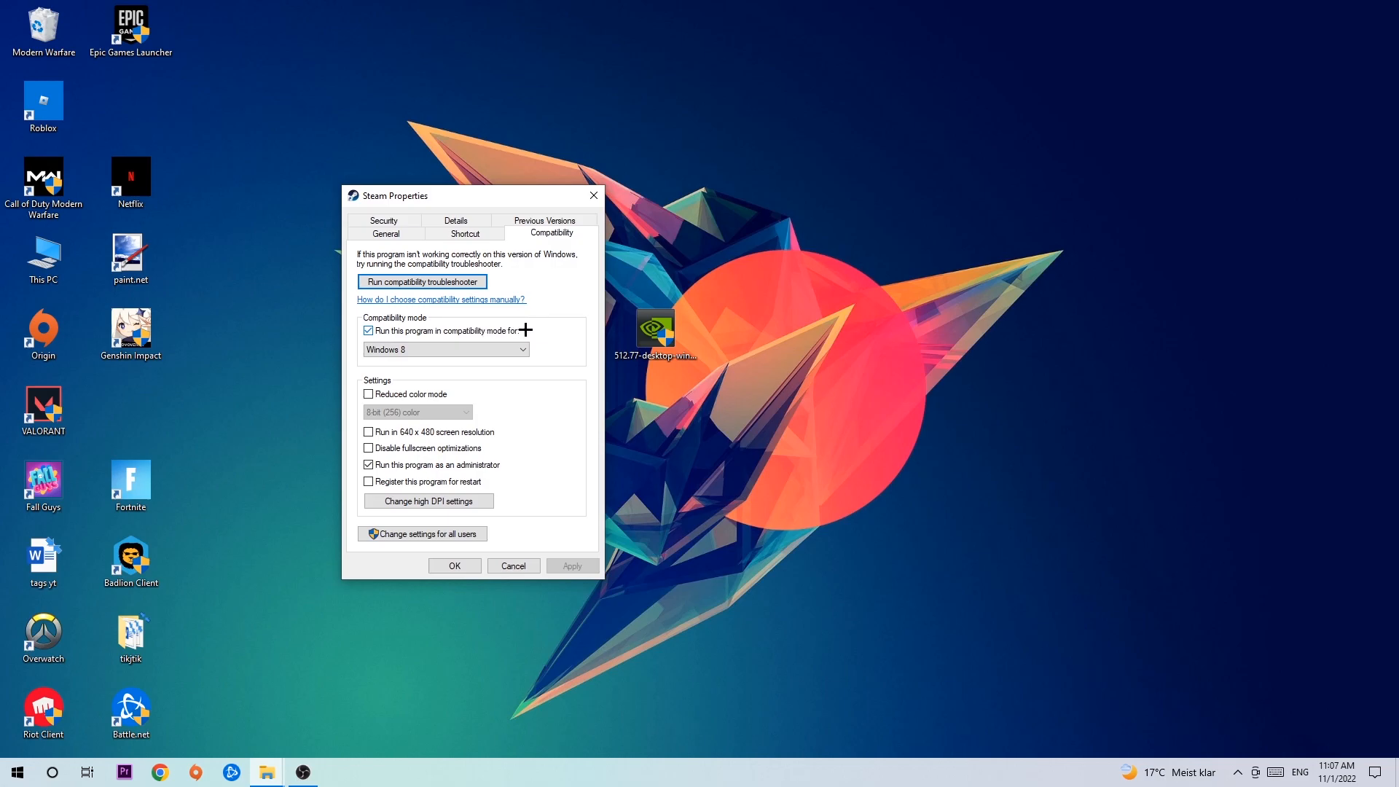
{"action": "mouse_move", "coordinate": [401, 457]}
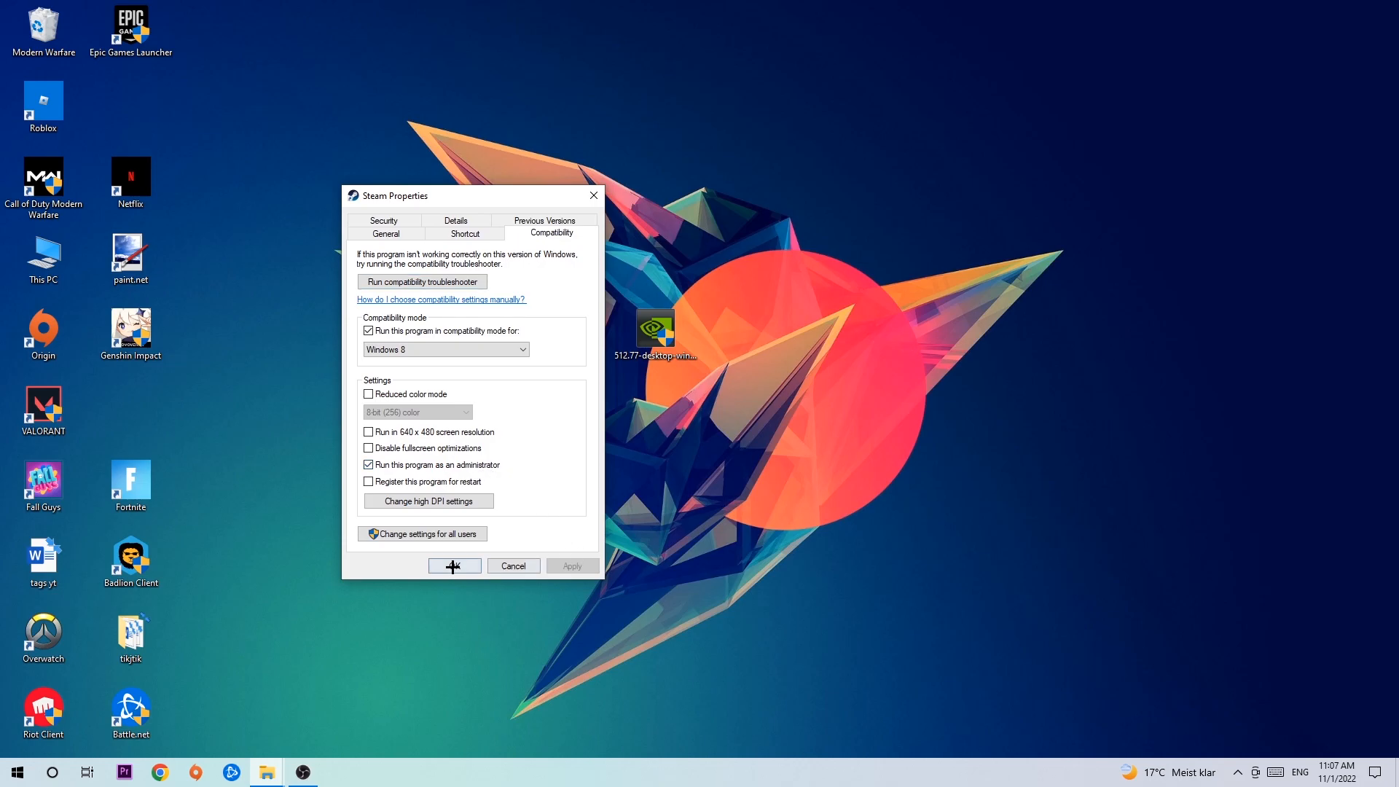
{"action": "left_click", "coordinate": [454, 565]}
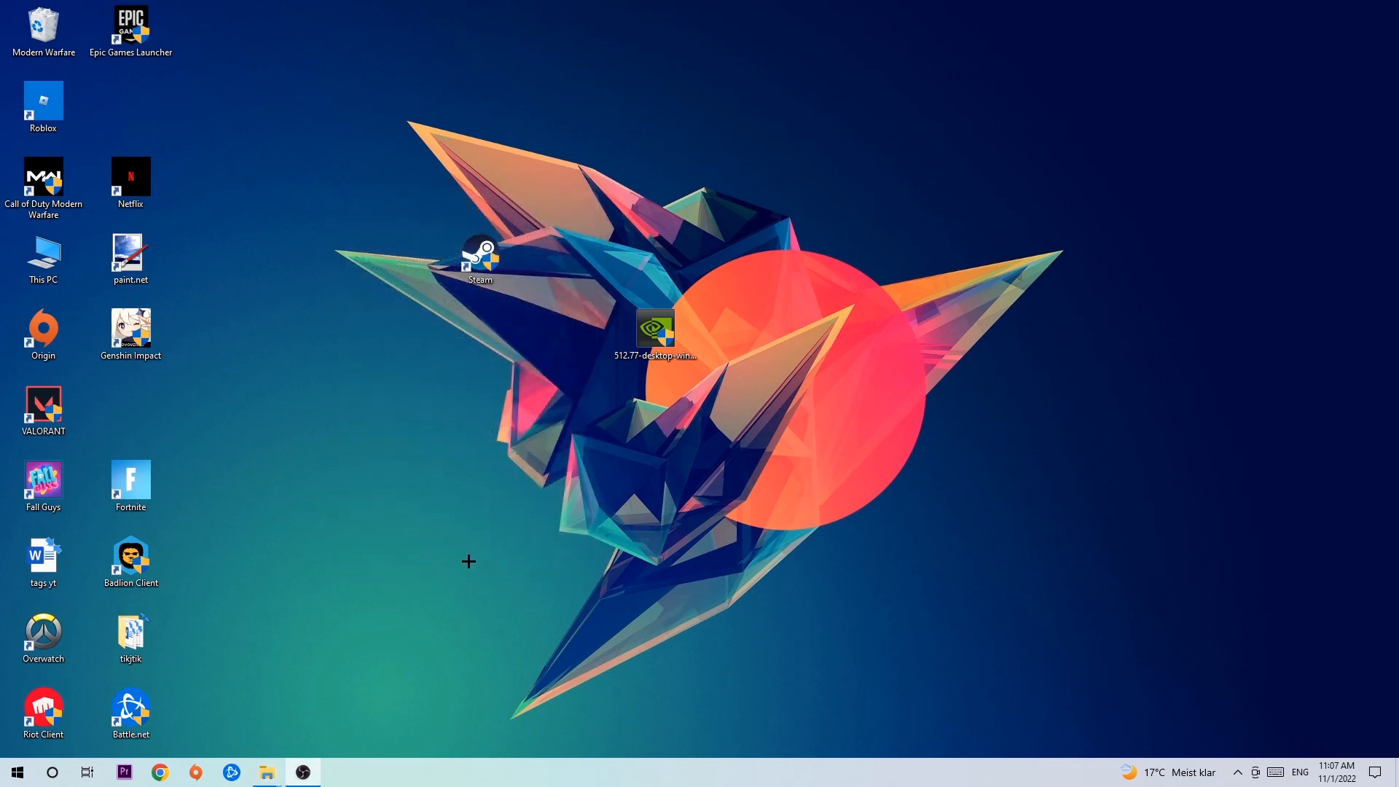
{"action": "mouse_move", "coordinate": [469, 473]}
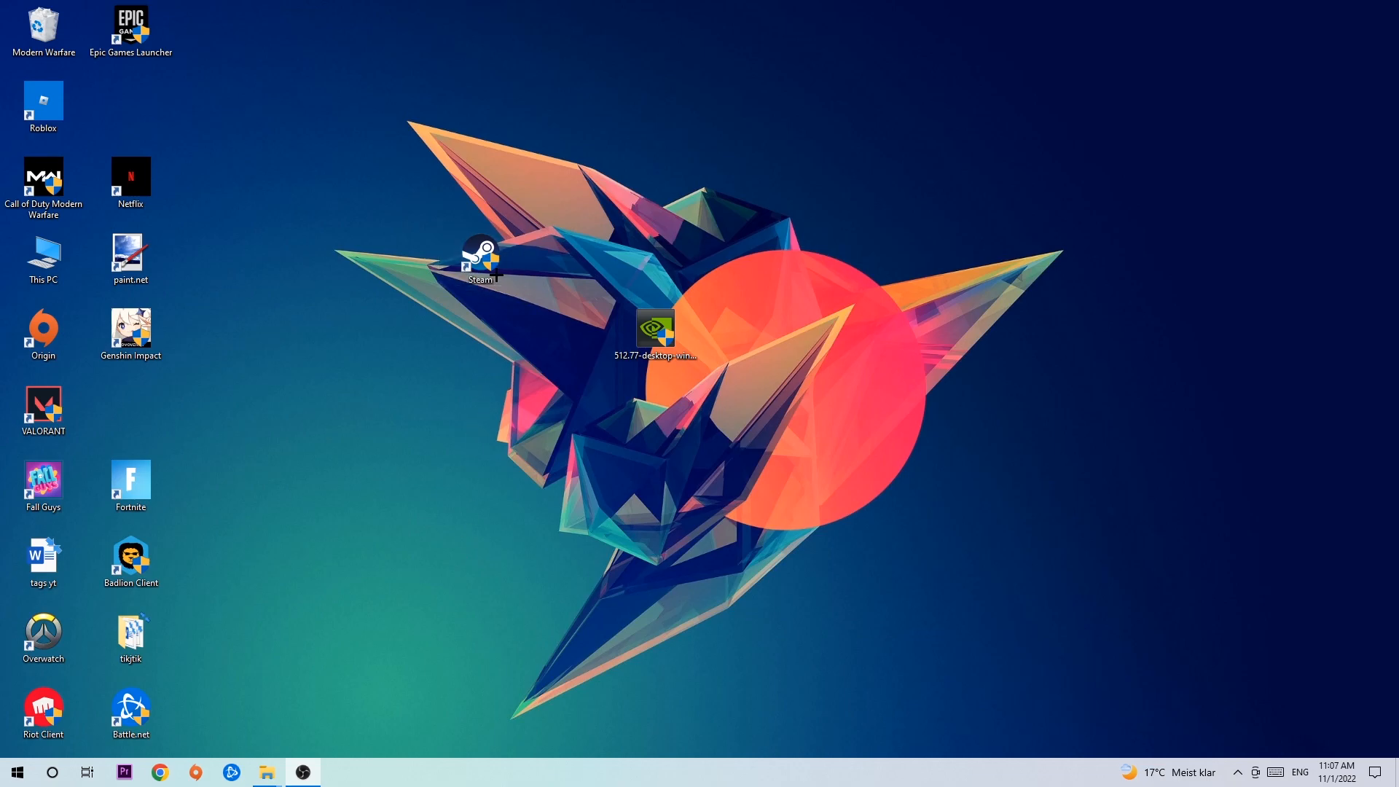
{"action": "left_click", "coordinate": [480, 258]}
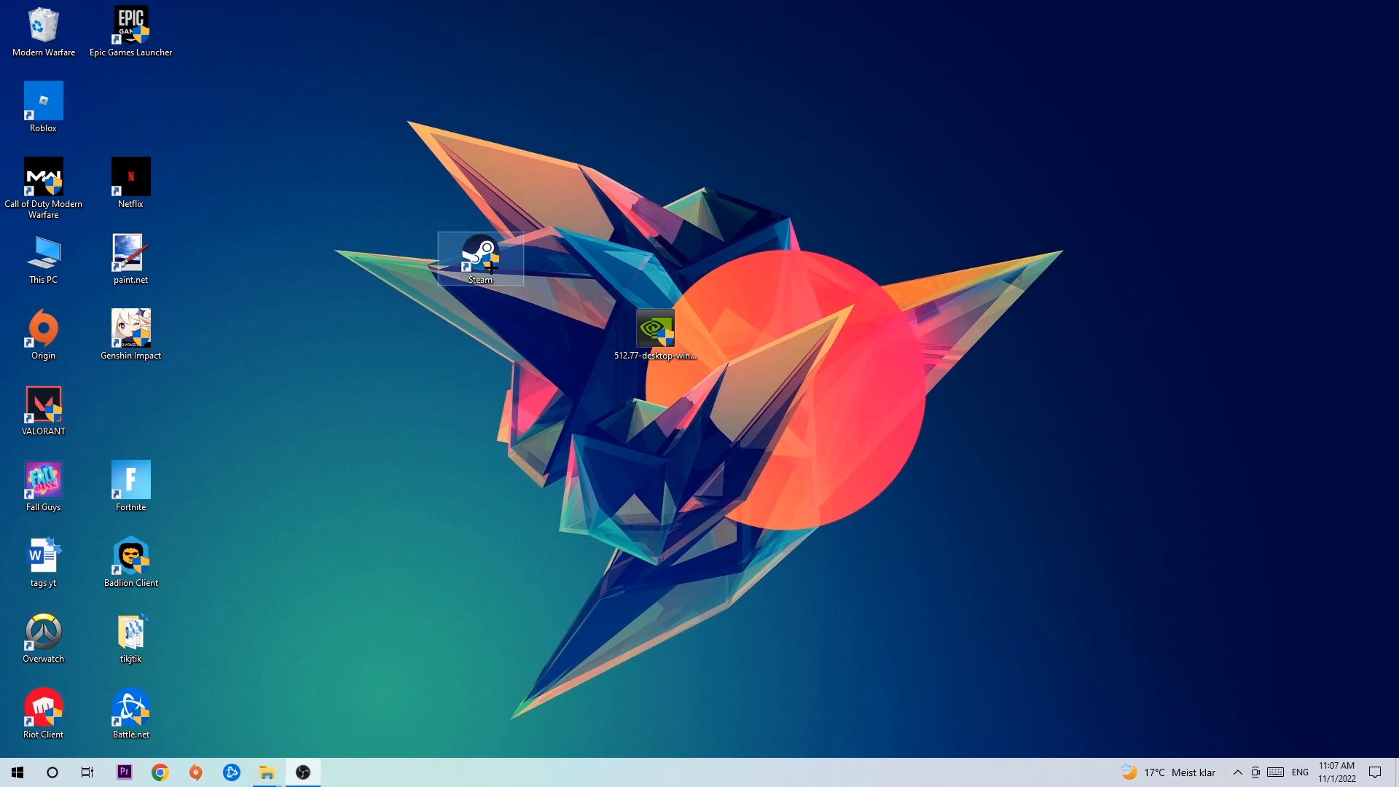
{"action": "mouse_move", "coordinate": [497, 182]}
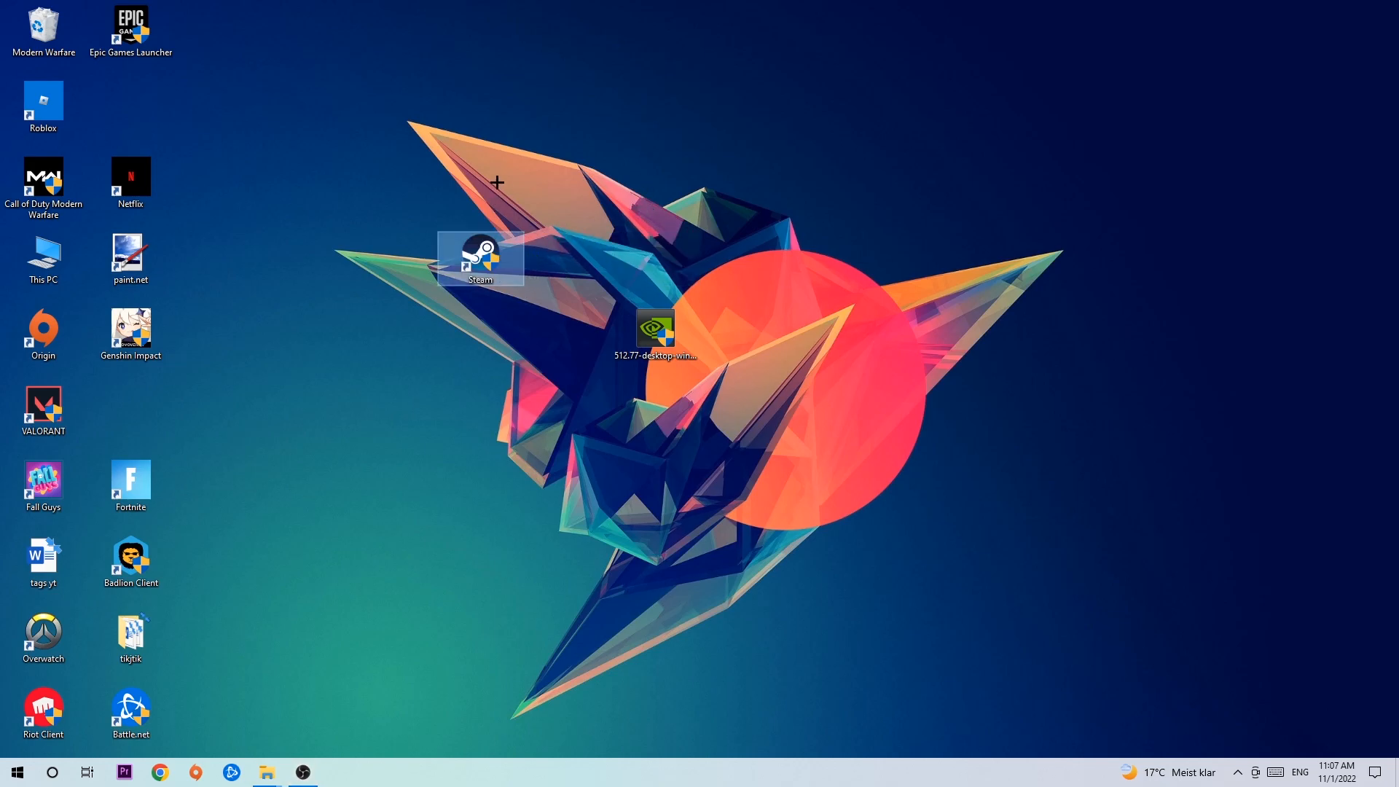